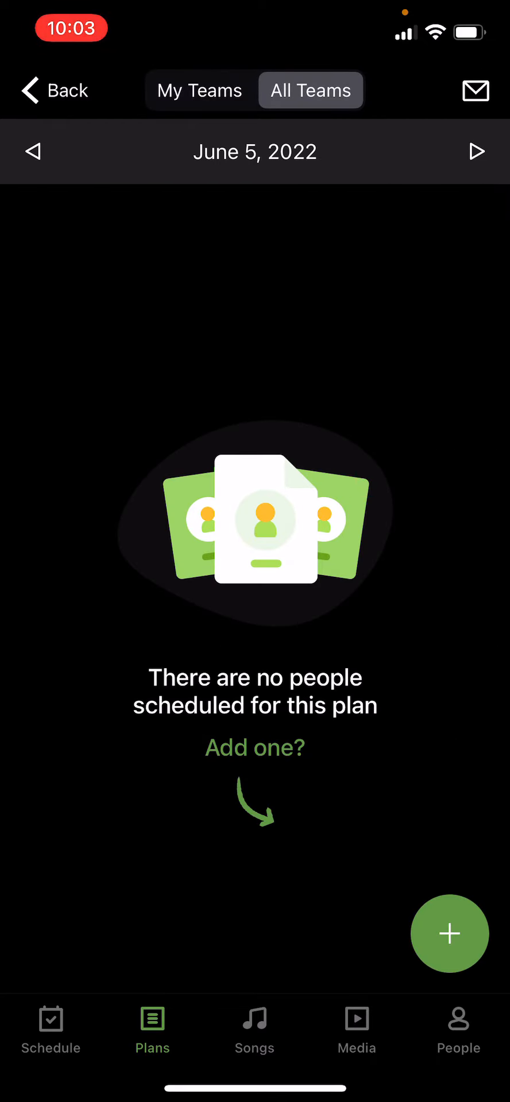
Schedule someone from the people list, then open Teams on the June 5 Weekend Worship plan
{"action": "left_click", "coordinate": [449, 933]}
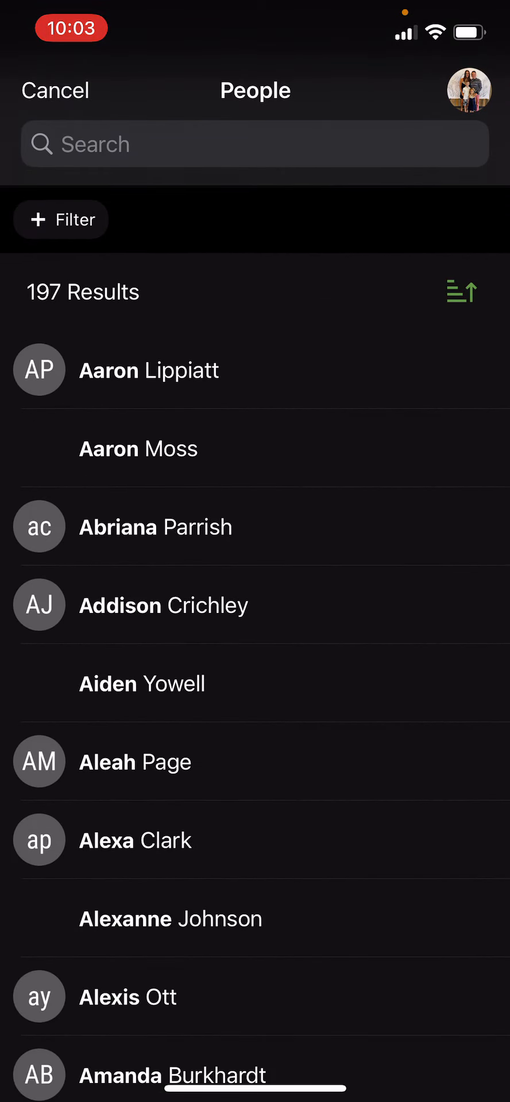
{"action": "left_click", "coordinate": [255, 144]}
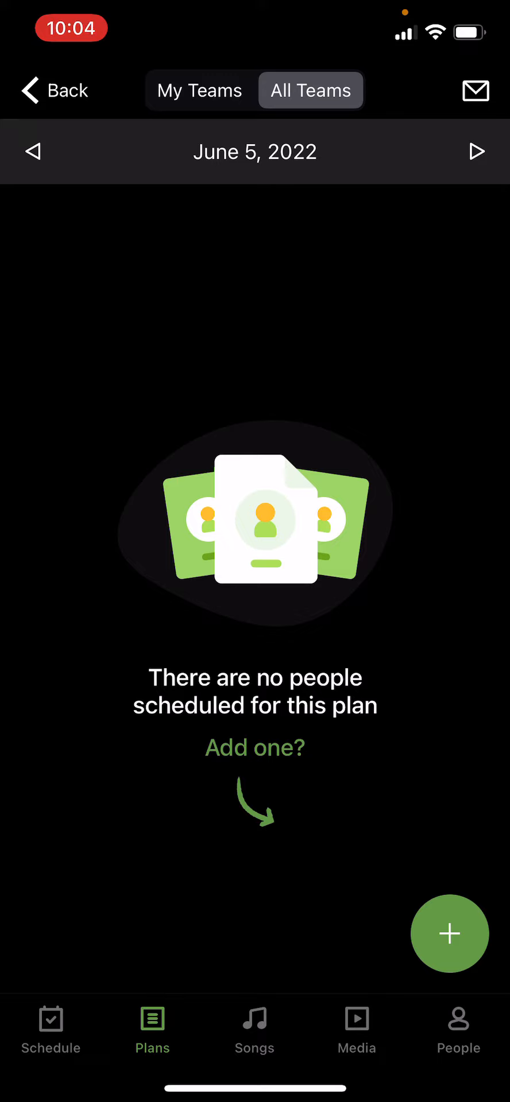
{"action": "left_click", "coordinate": [53, 90]}
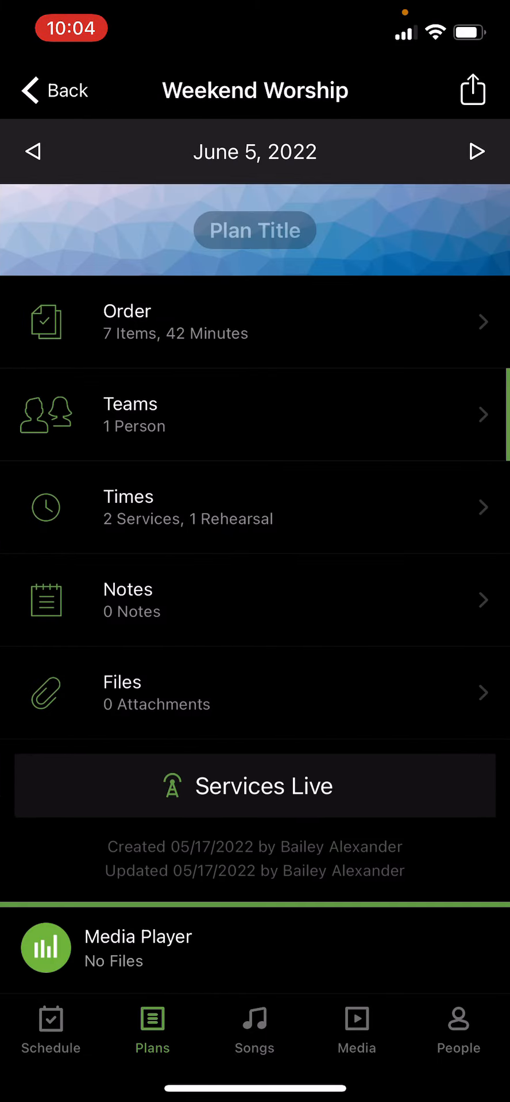
{"action": "left_click", "coordinate": [254, 414]}
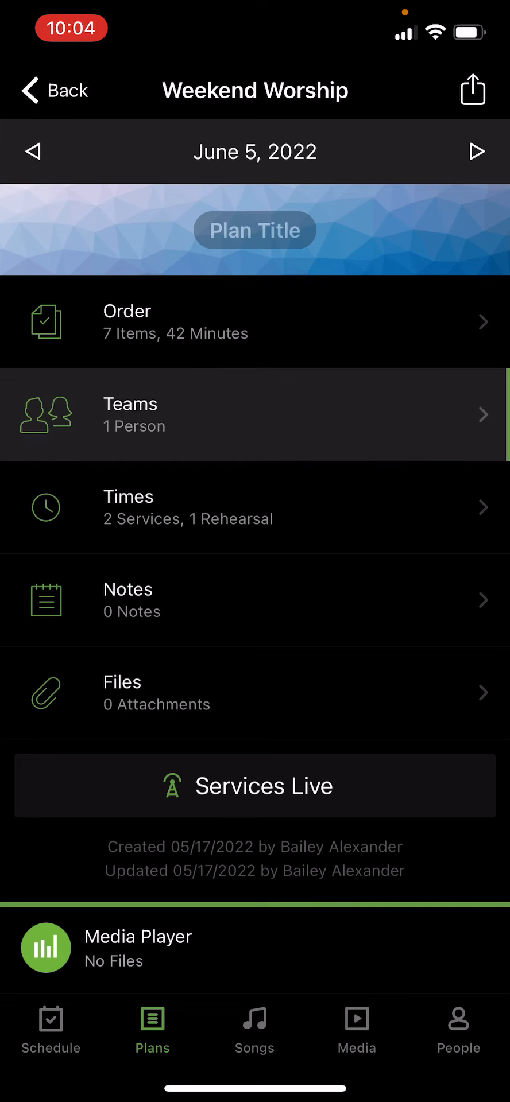